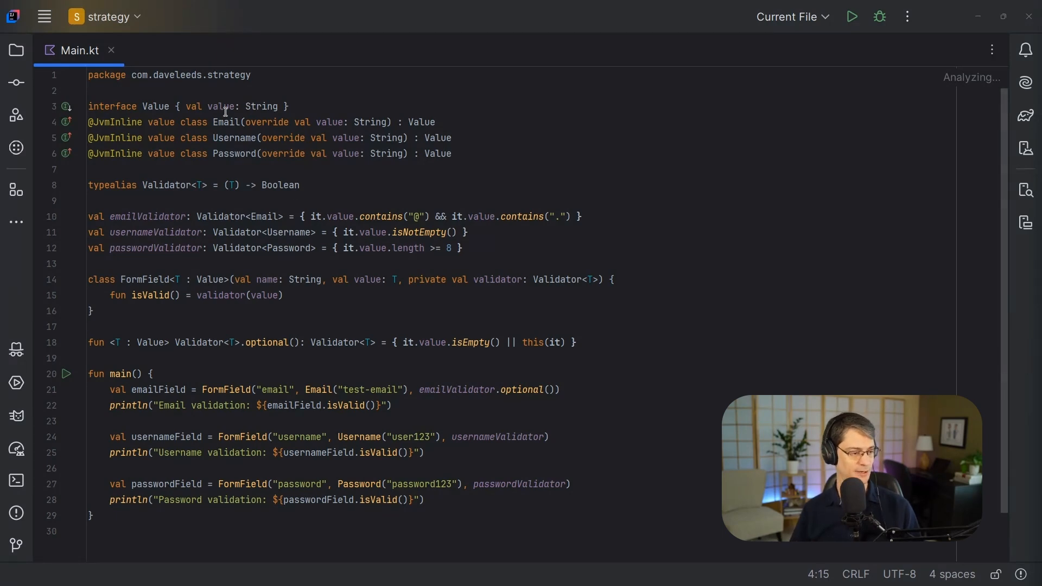
pyautogui.doubleClick(221, 106)
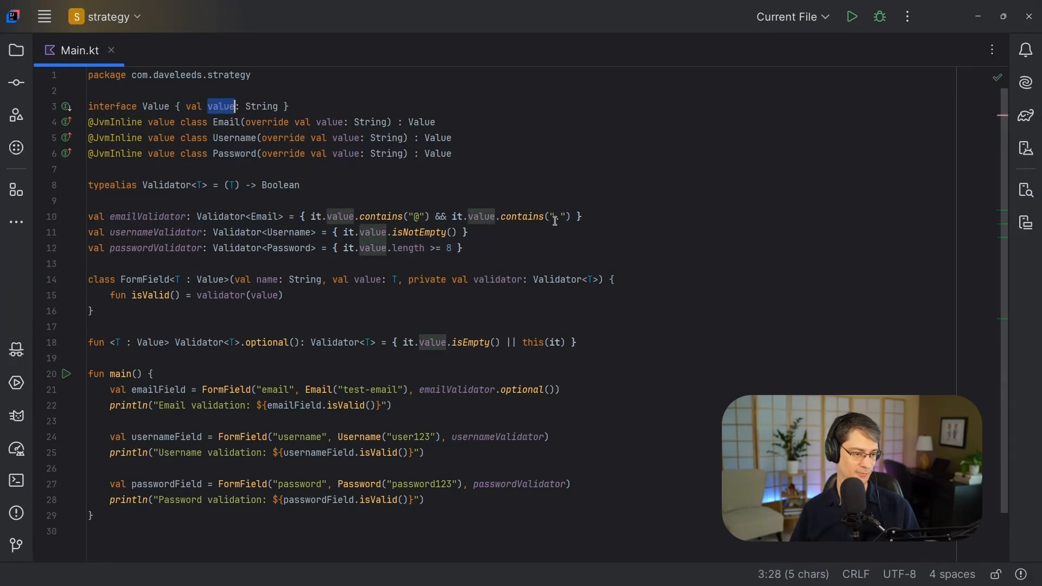
pyautogui.write('.')
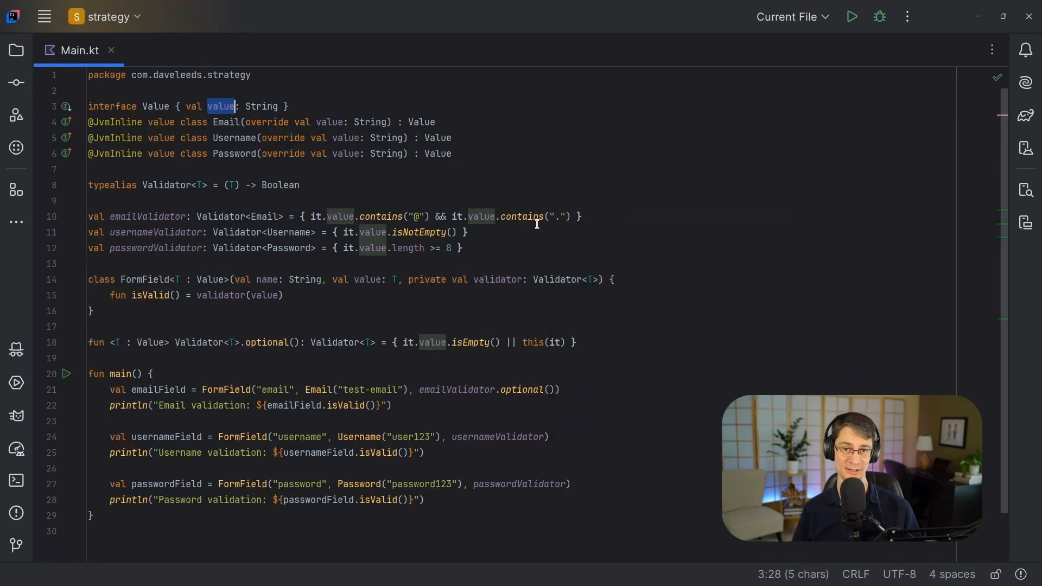
pyautogui.moveTo(535, 217)
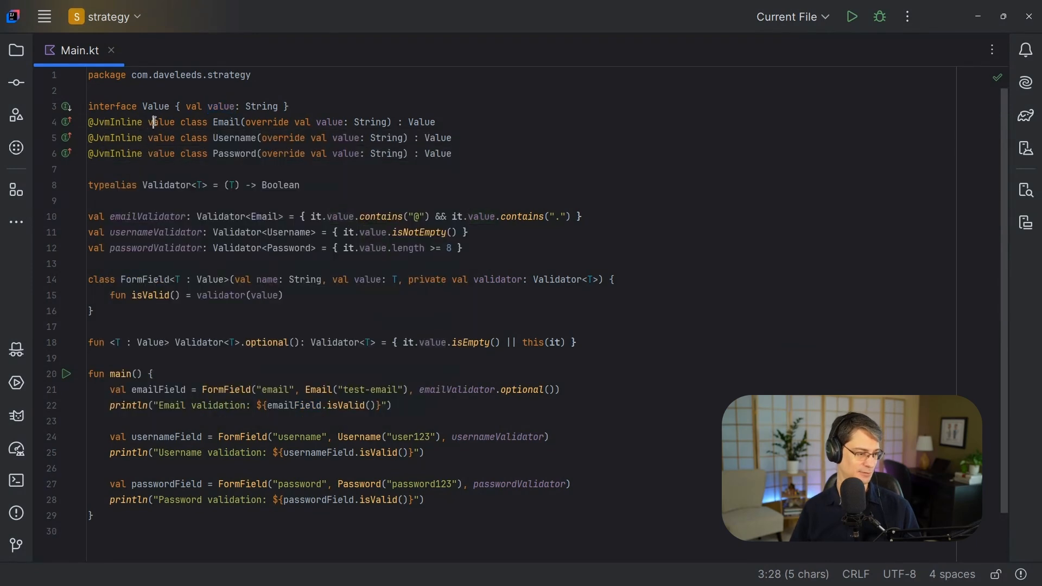
pyautogui.click(247, 122)
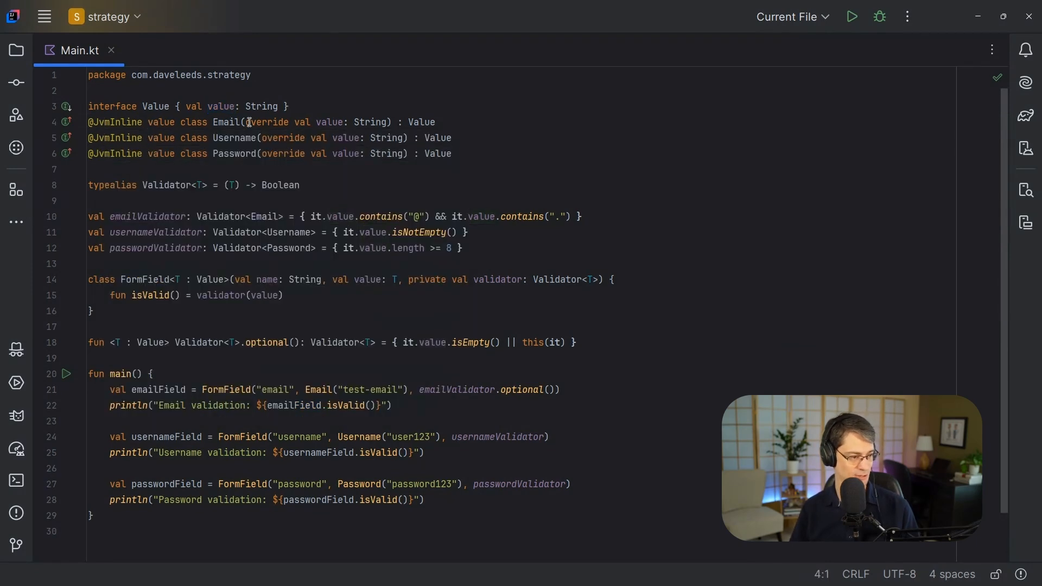
pyautogui.press('Ctrl+Shift+Right')
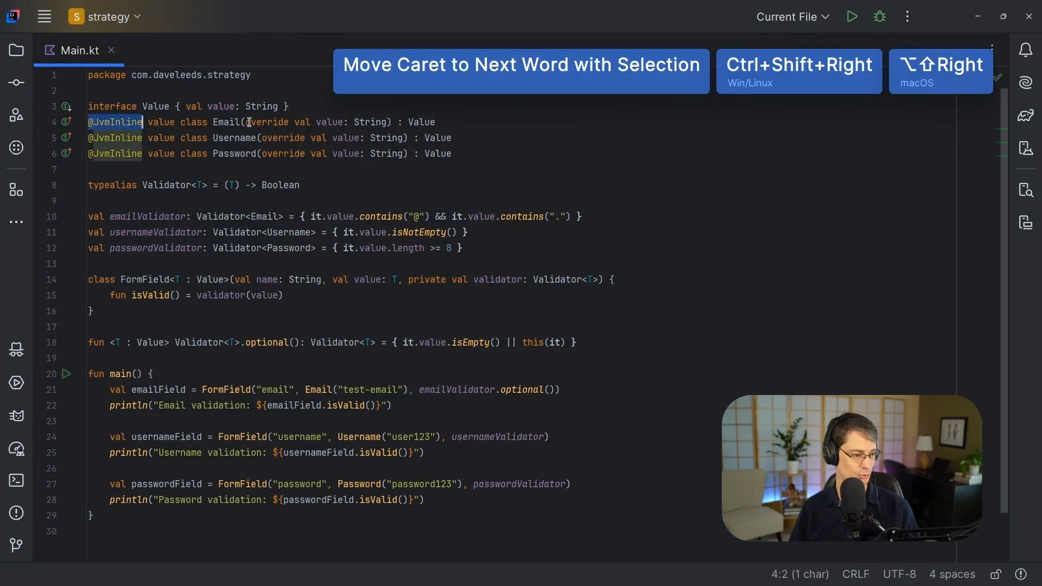
pyautogui.press('Ctrl+Shift+Right')
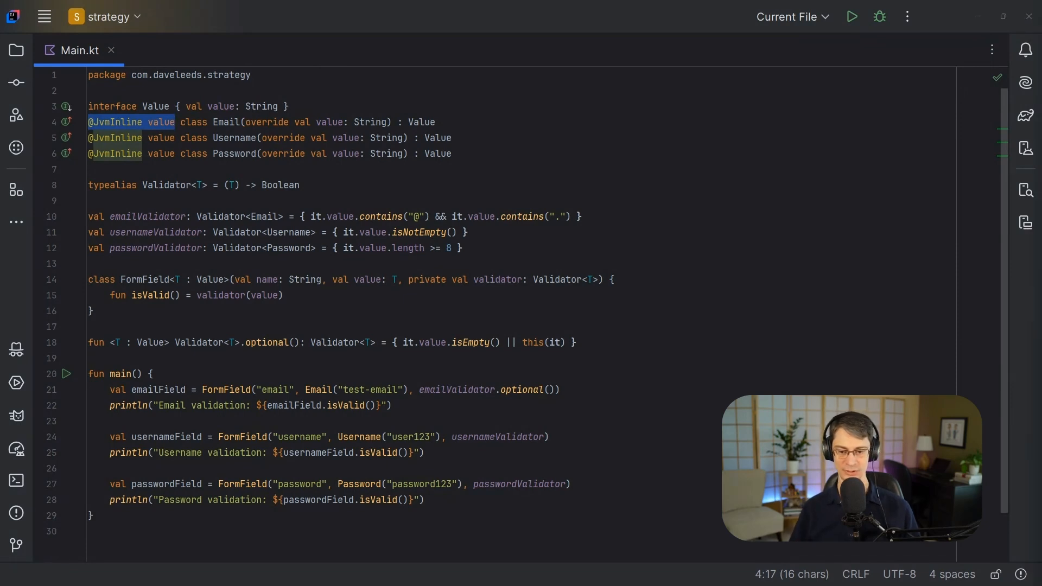
pyautogui.moveTo(290, 78)
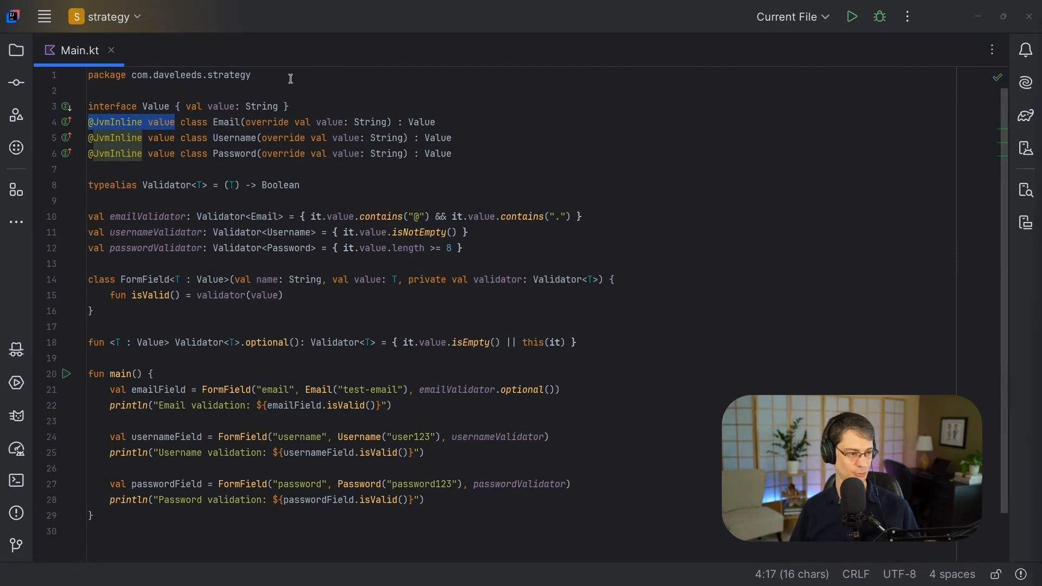
# Step: Extend the selection to the Username and Password lines and replace it with 'data'
pyautogui.press('Alt+J')
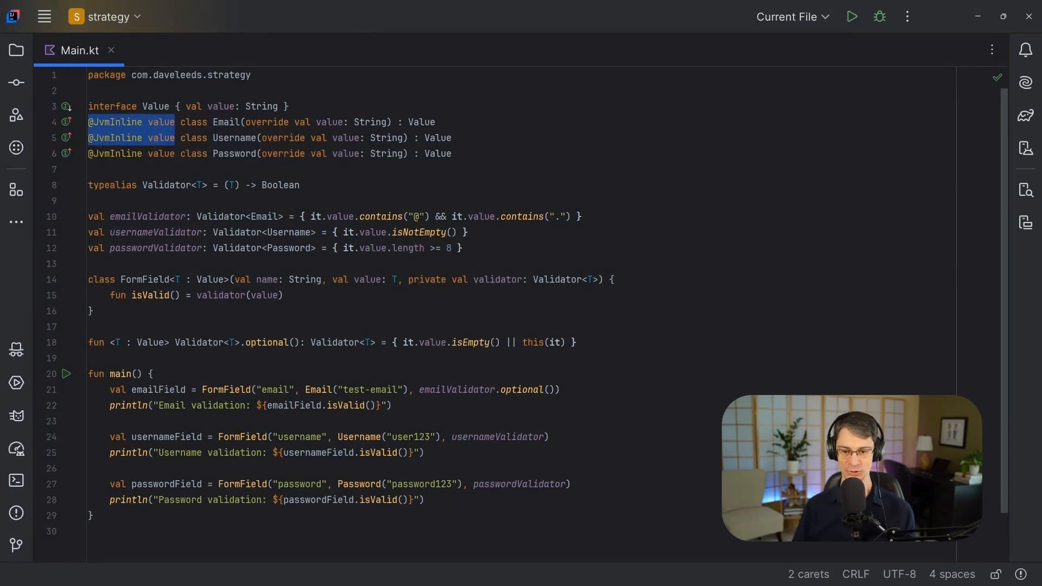
pyautogui.moveTo(765, 307)
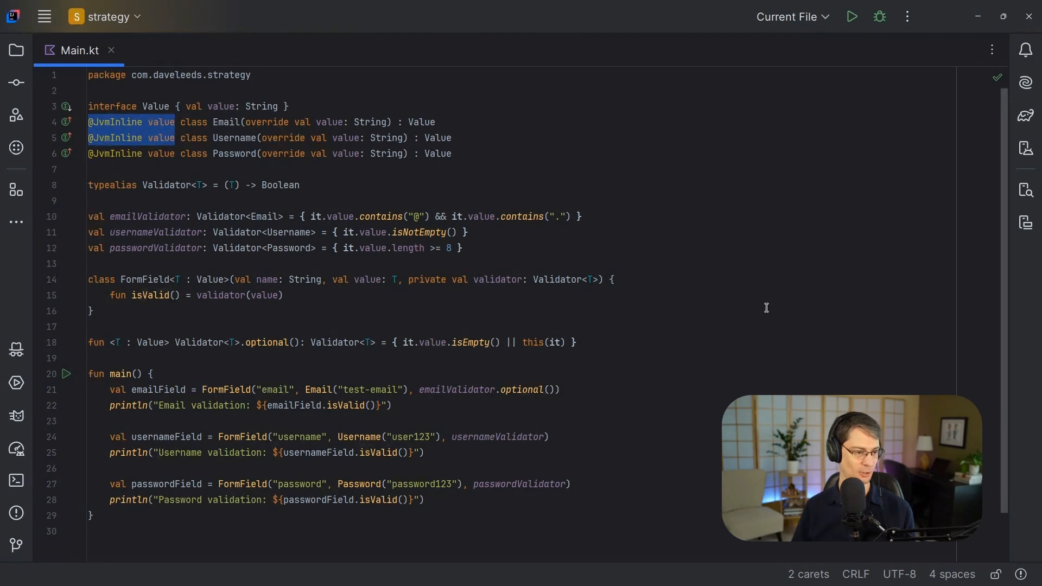
pyautogui.press('alt+j')
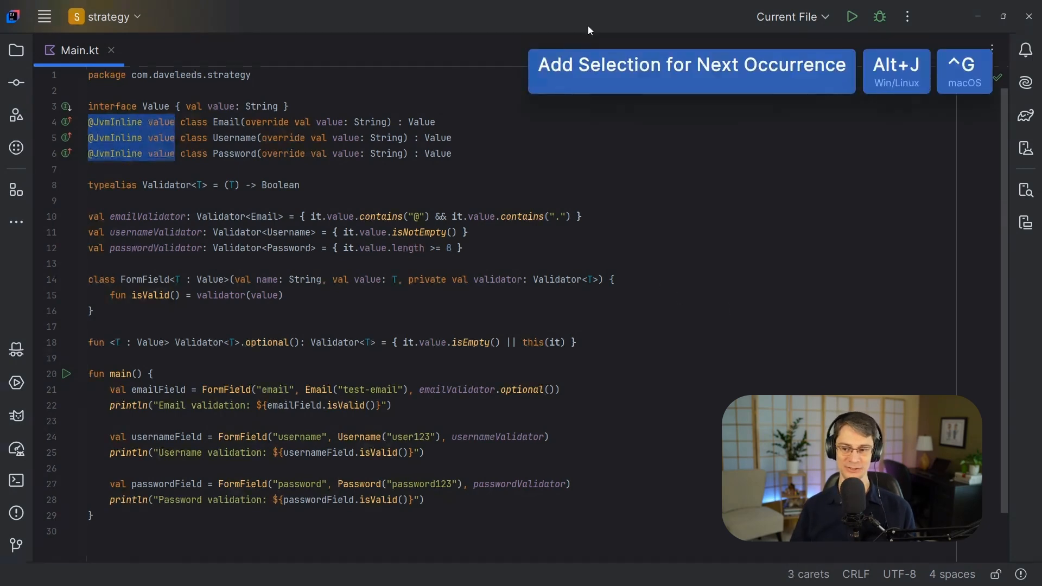
pyautogui.write('data')
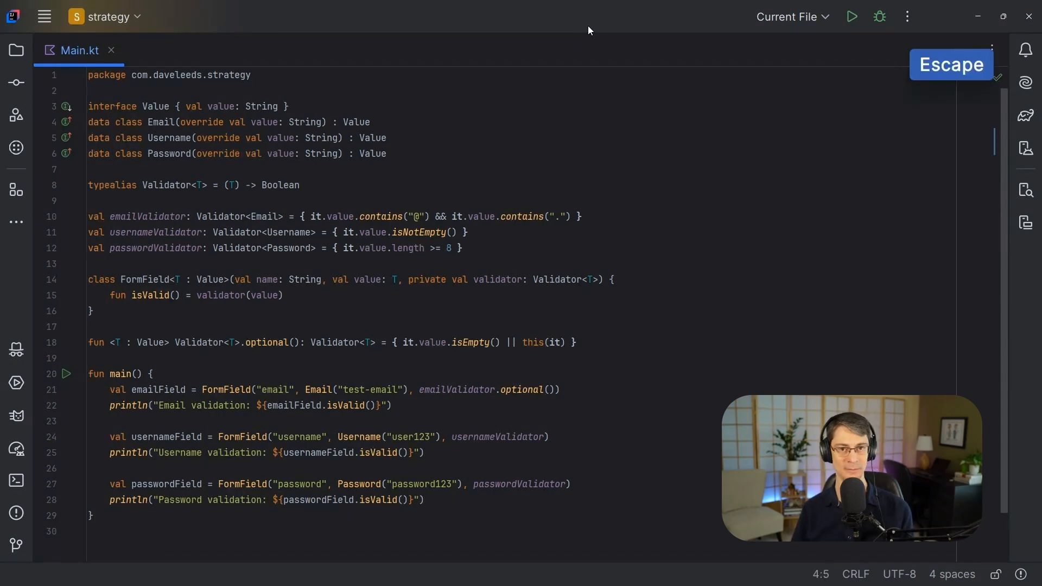
pyautogui.moveTo(606, 68)
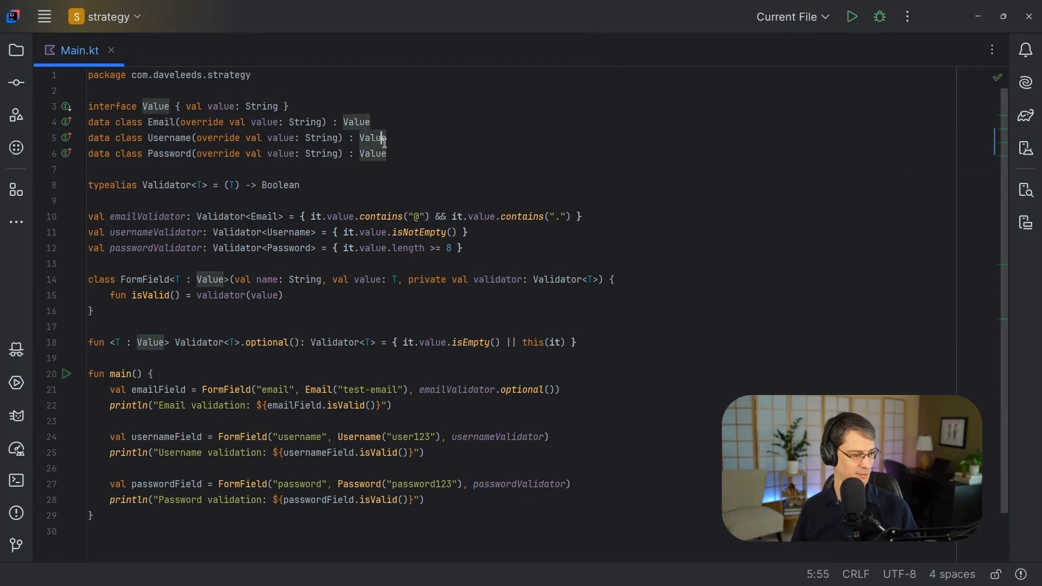
pyautogui.press('Ctrl+z')
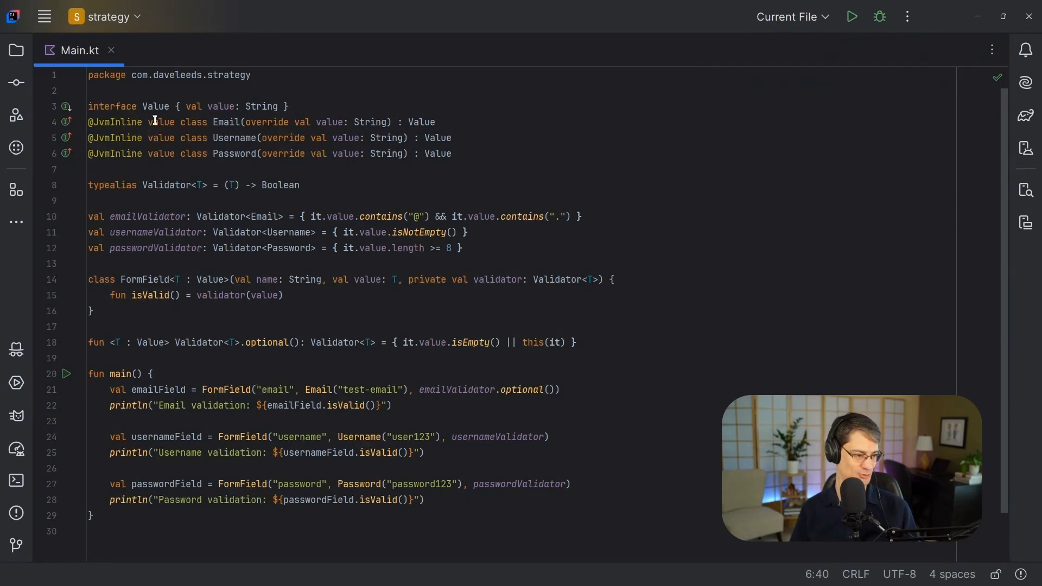
pyautogui.doubleClick(160, 122)
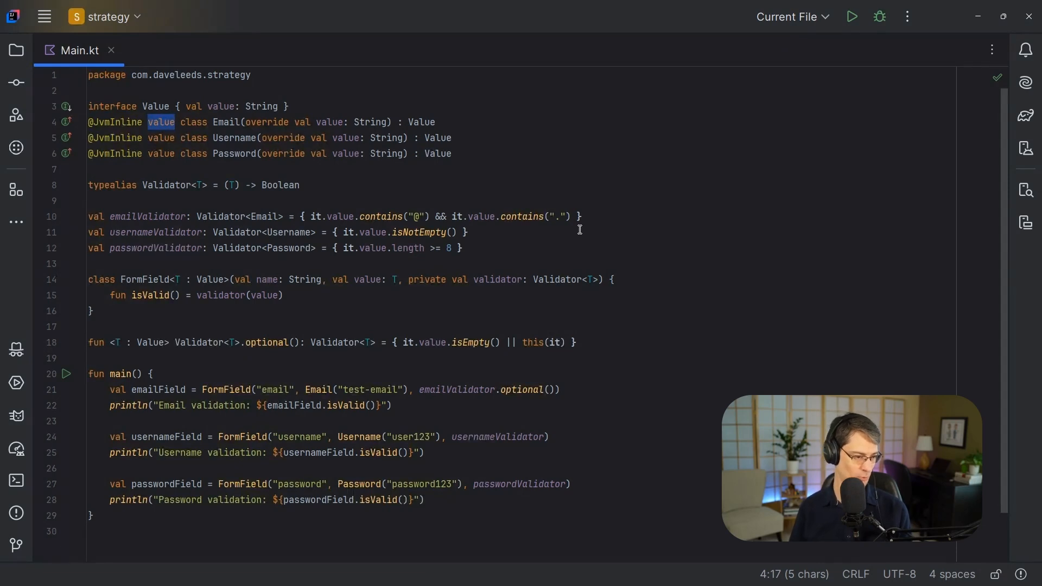
pyautogui.press('alt+j')
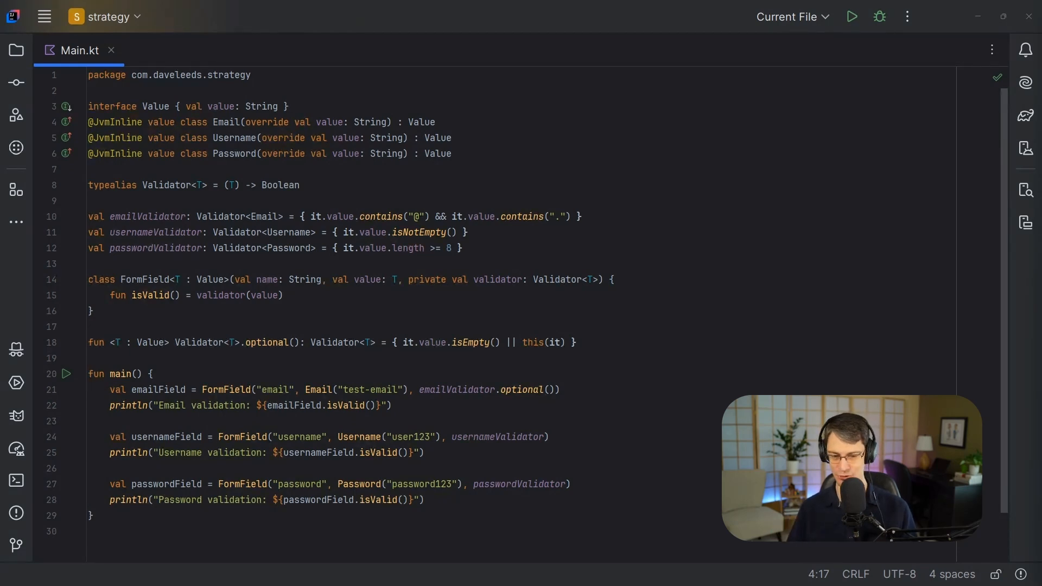
pyautogui.moveTo(789, 293)
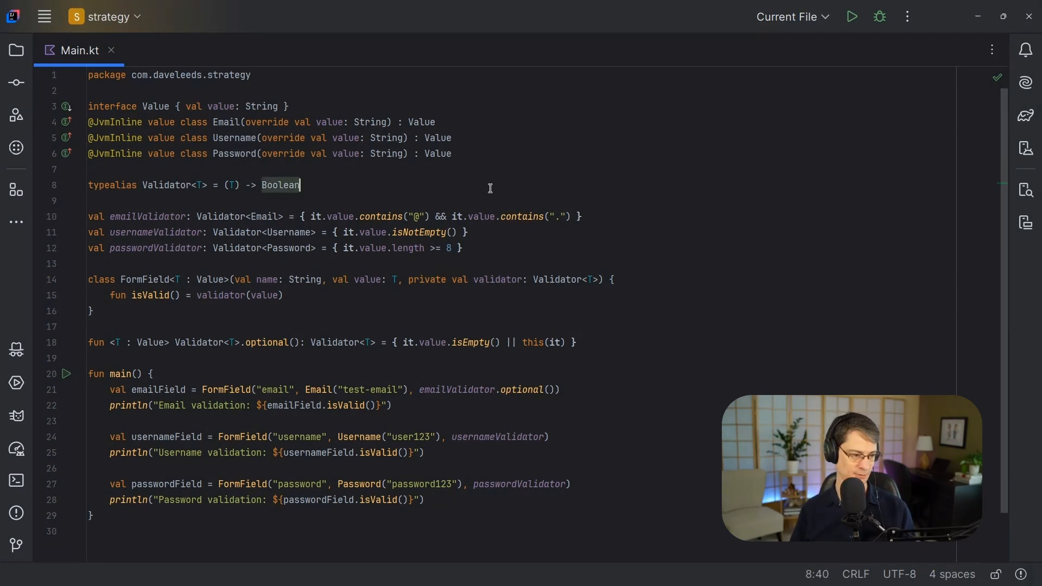
pyautogui.click(159, 153)
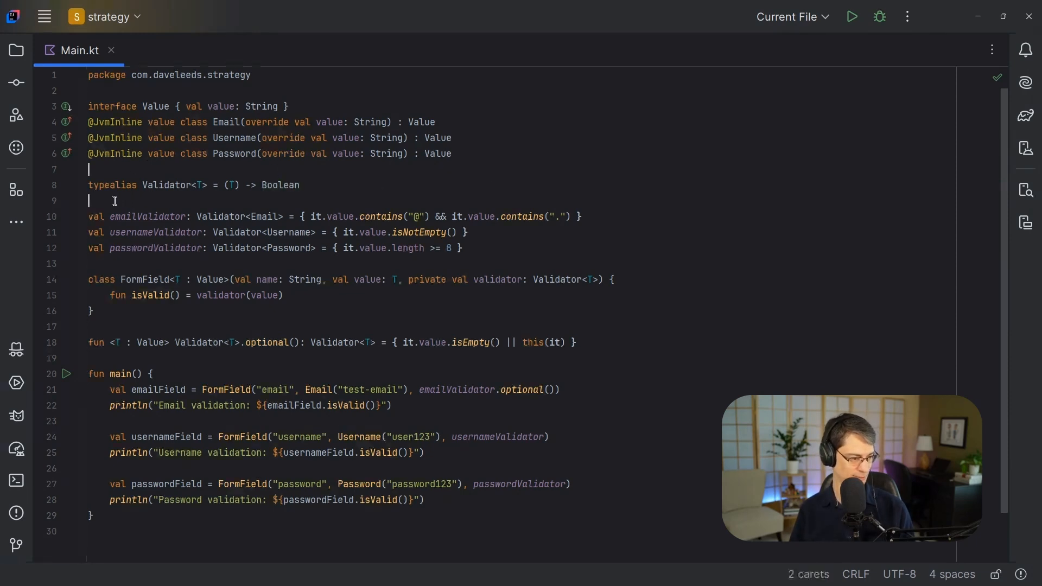
pyautogui.click(106, 327)
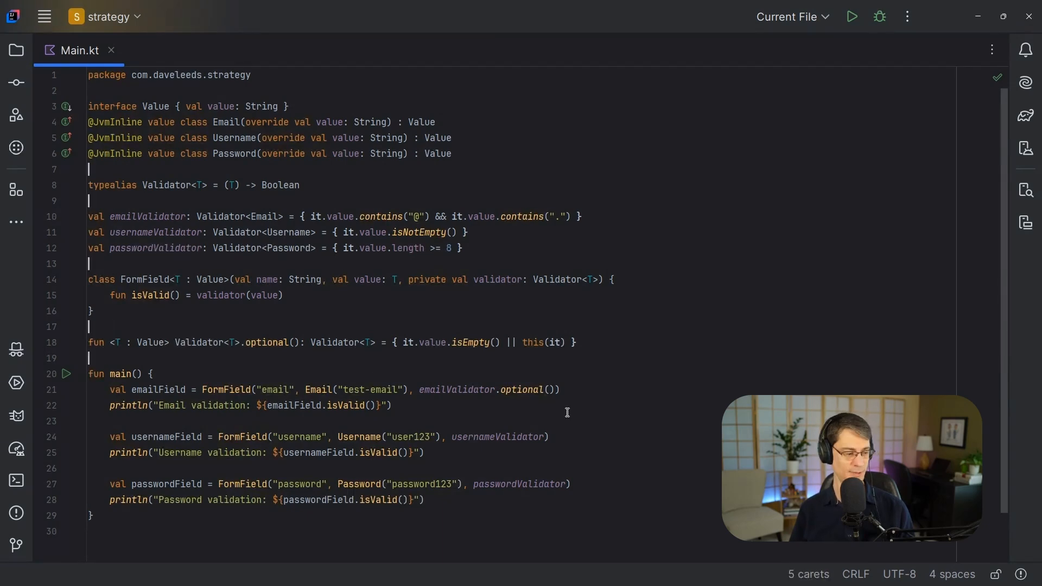
pyautogui.moveTo(310, 329)
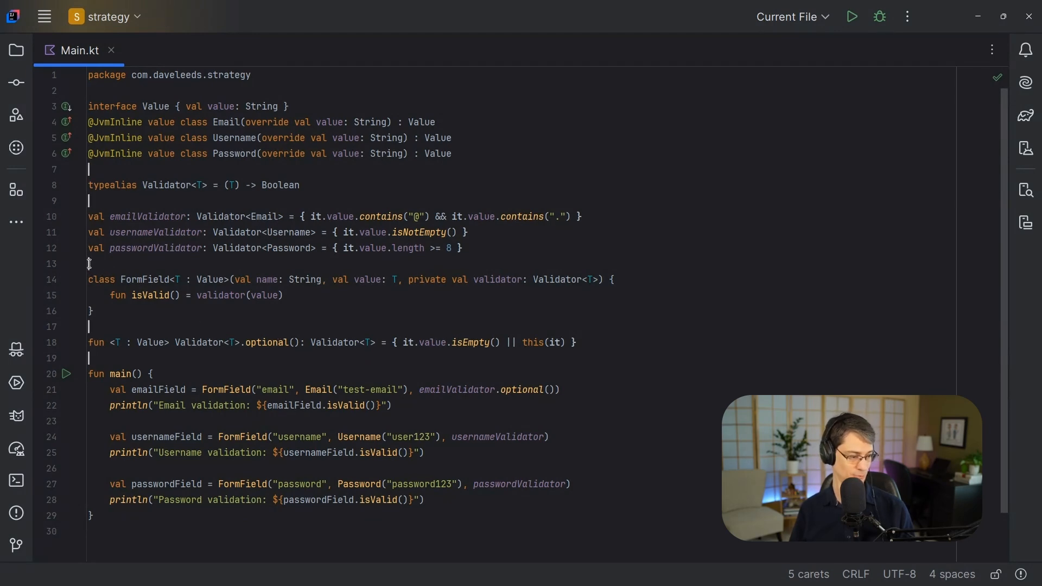
pyautogui.click(228, 279)
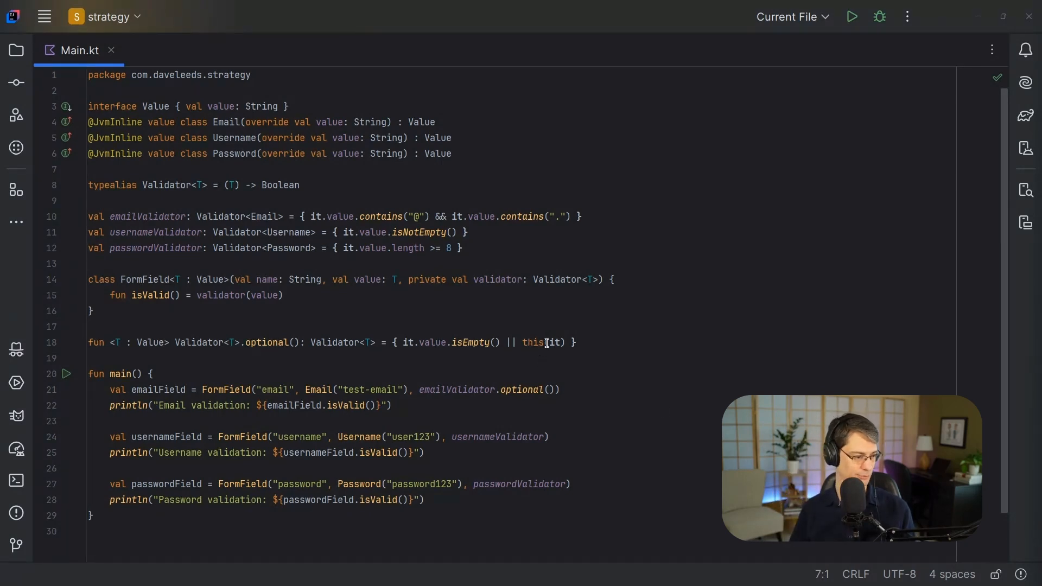
pyautogui.click(179, 122)
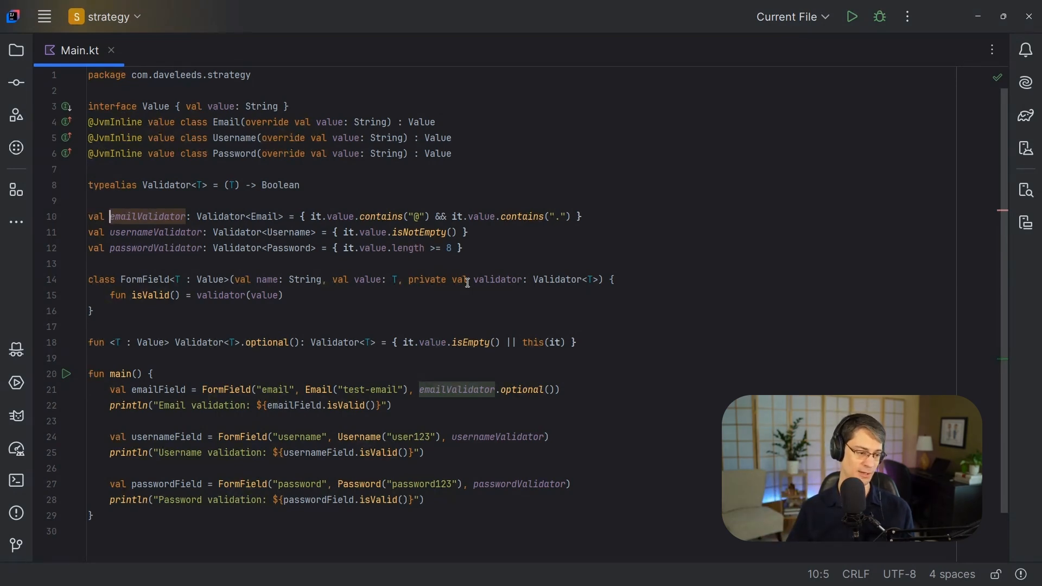
pyautogui.click(88, 105)
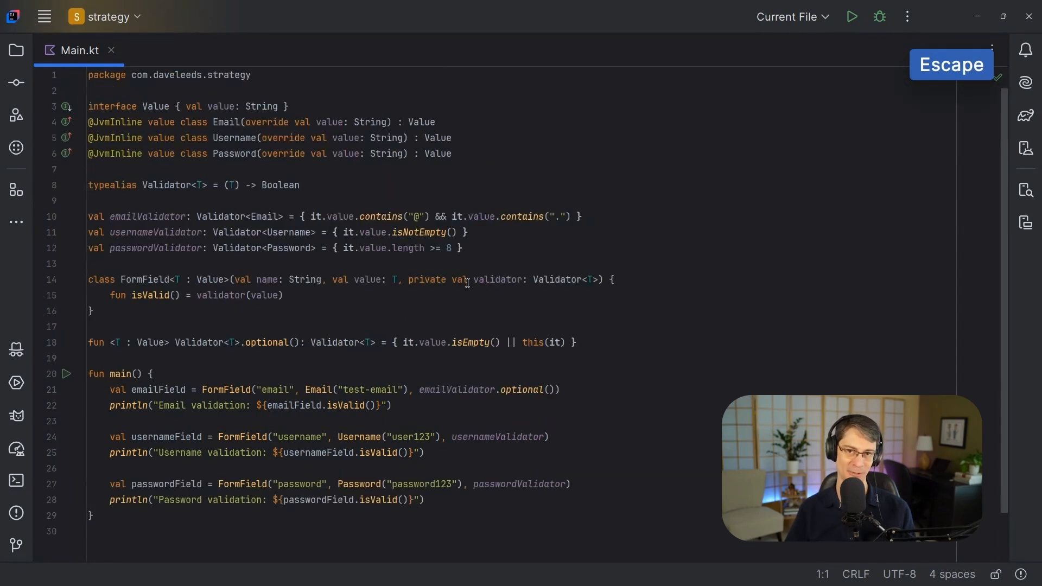
pyautogui.press('Escape')
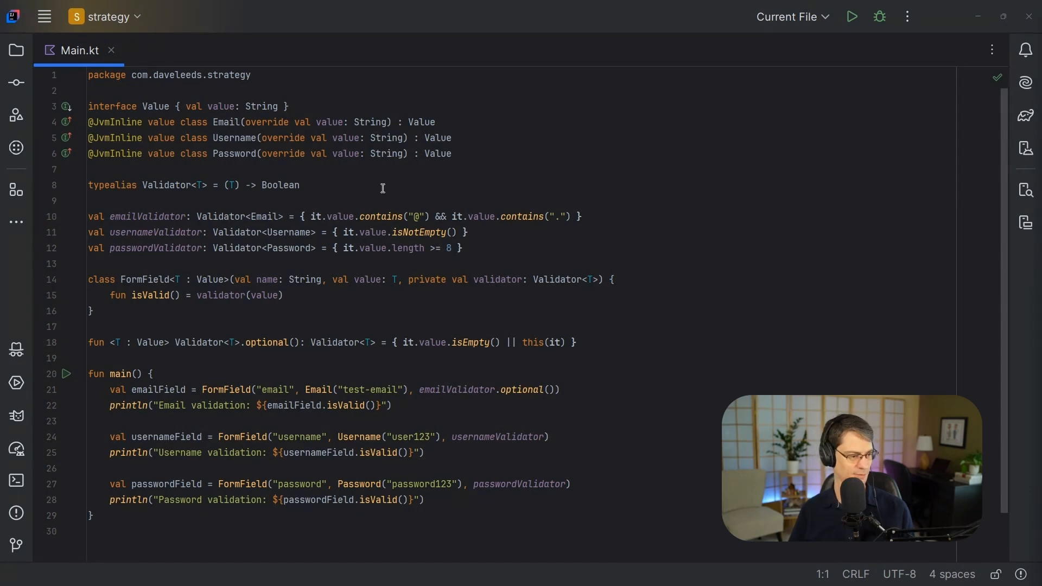
pyautogui.doubleClick(160, 122)
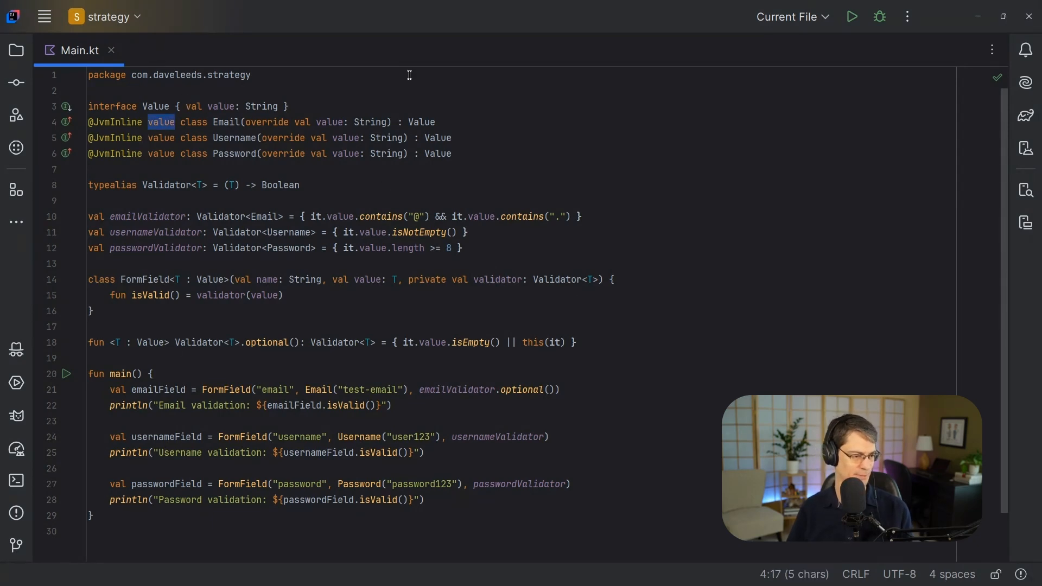
pyautogui.press('alt+j')
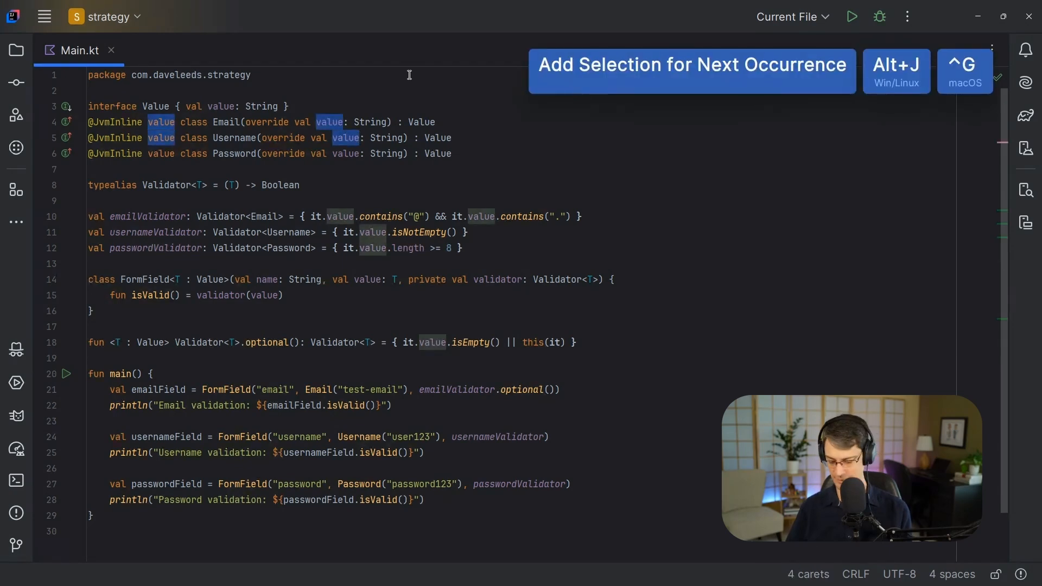
pyautogui.press('alt+shift+j')
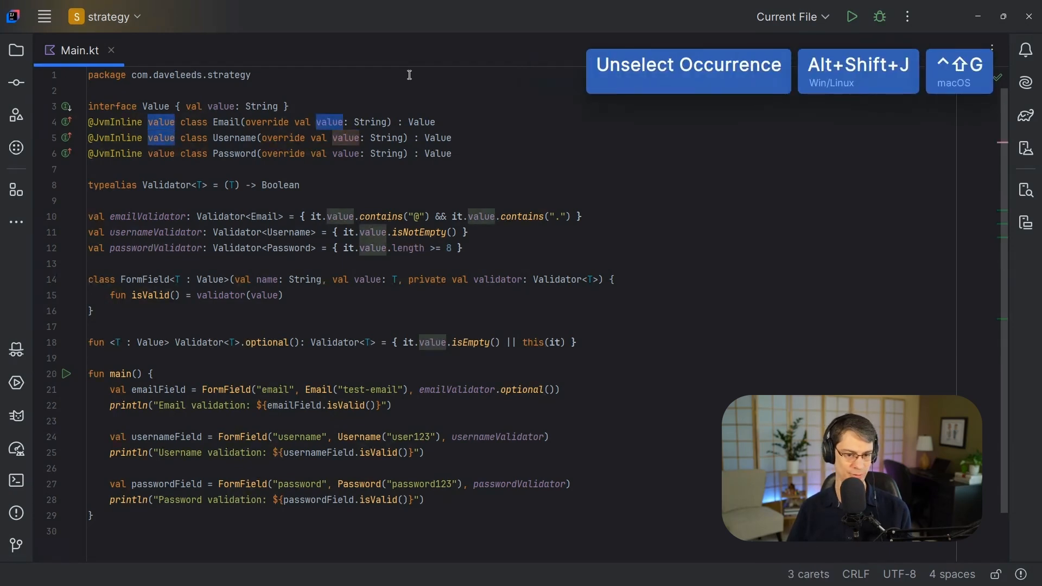
pyautogui.click(688, 71)
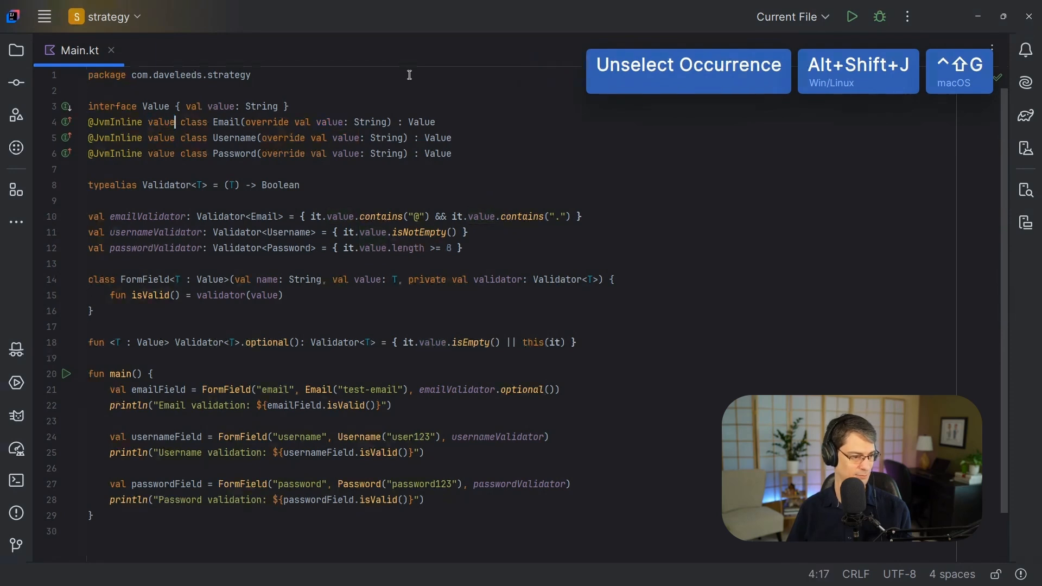